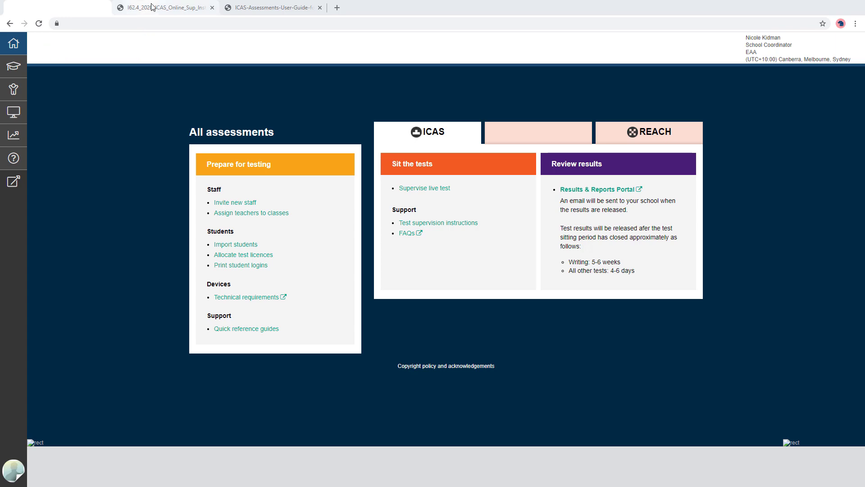
Show the REACH assessments in the All assessments overview instead of ICAS
left_click(438, 222)
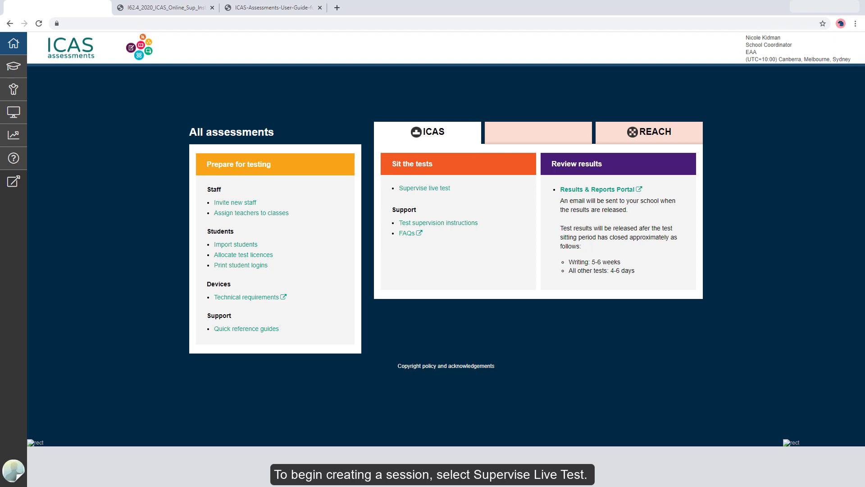
mouse_move(424, 188)
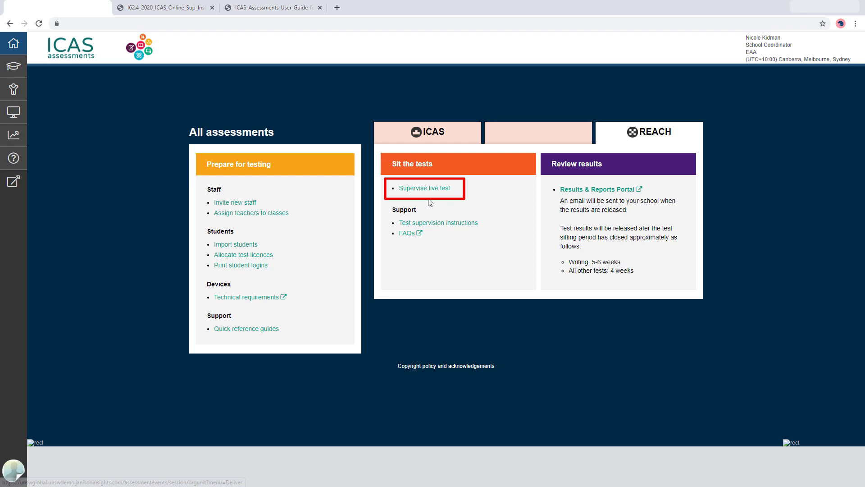
Go to Supervise live test and create the new test session NYJ-QR-KQD with no students
left_click(425, 188)
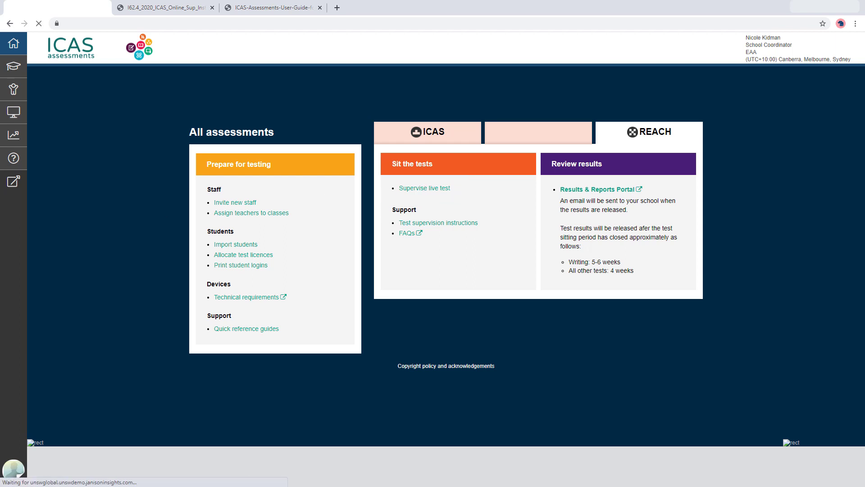
left_click(425, 187)
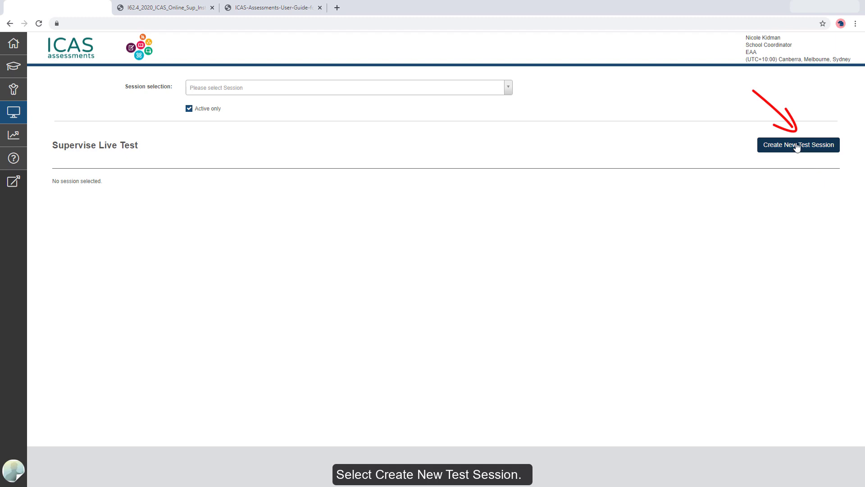
left_click(799, 144)
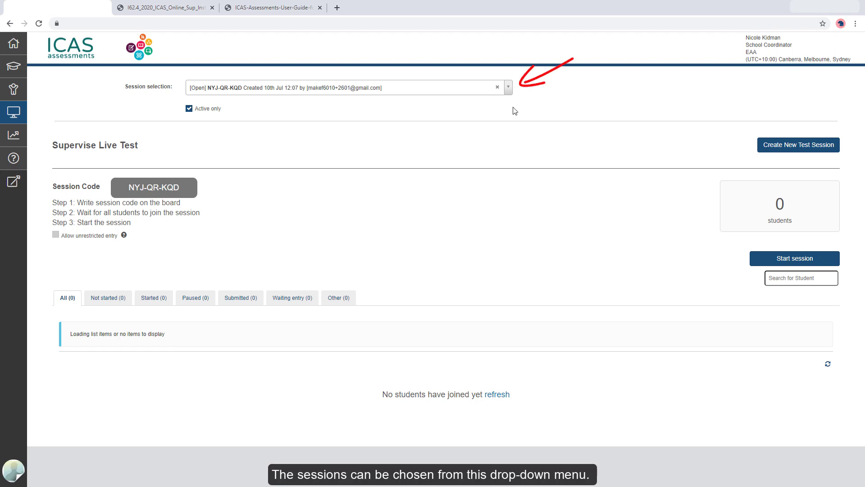
Include past sessions and view the finished session VGW-FR-YZG with its marked student
left_click(508, 88)
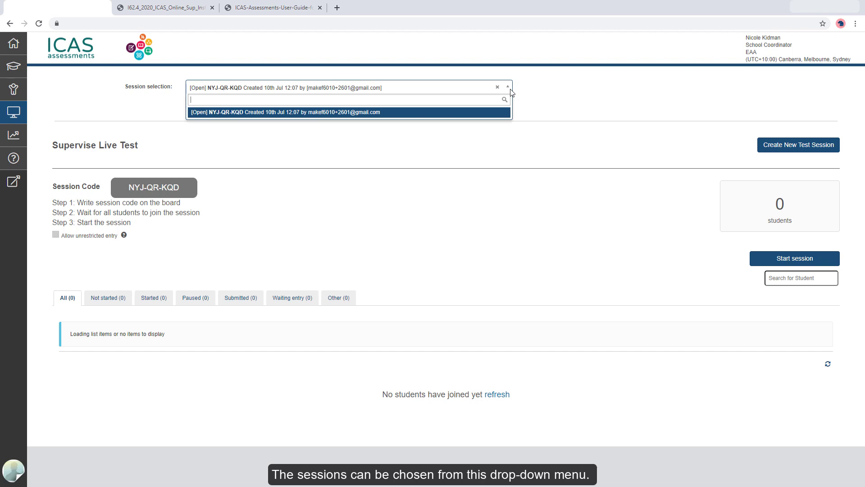
left_click(269, 112)
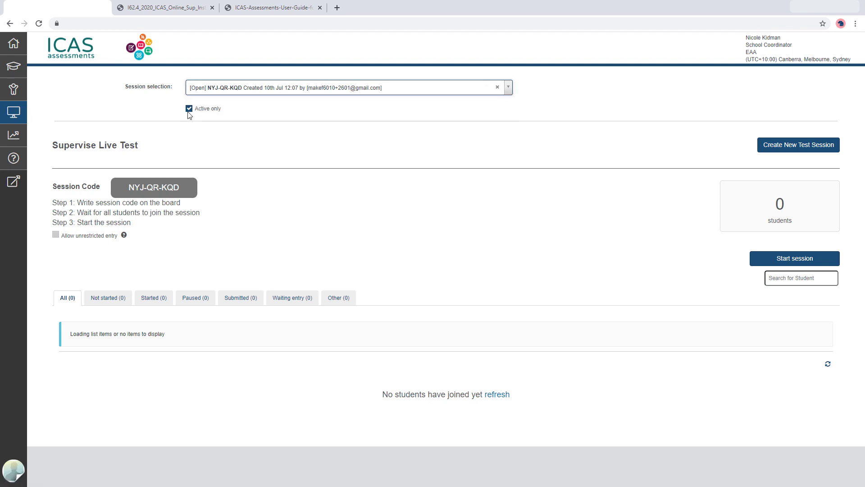
left_click(188, 109)
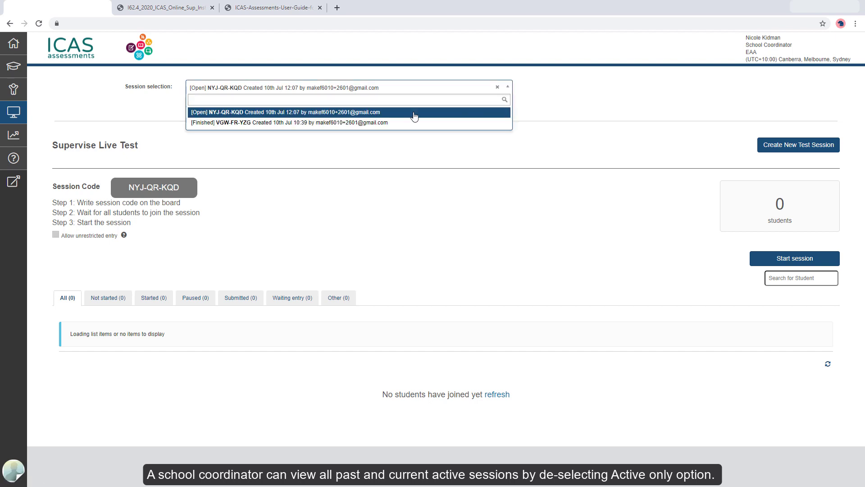
left_click(289, 123)
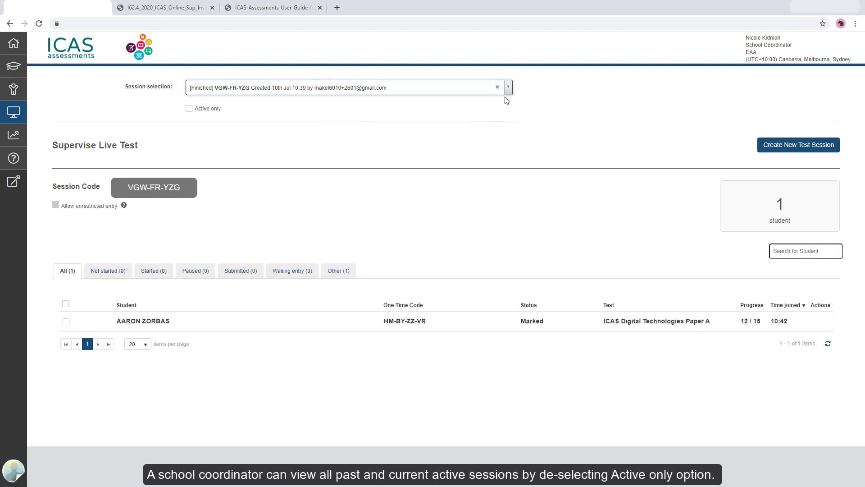
Return to the open NYJ-QR-KQD session and show active sessions only again
left_click(507, 87)
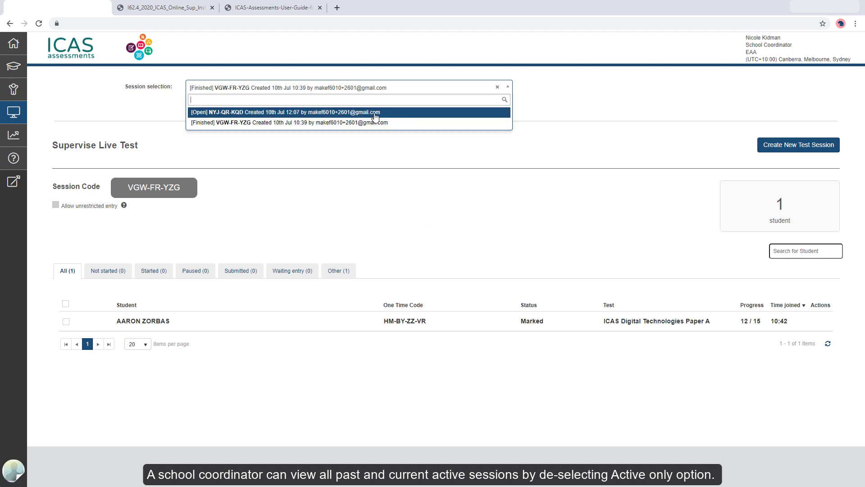
left_click(288, 112)
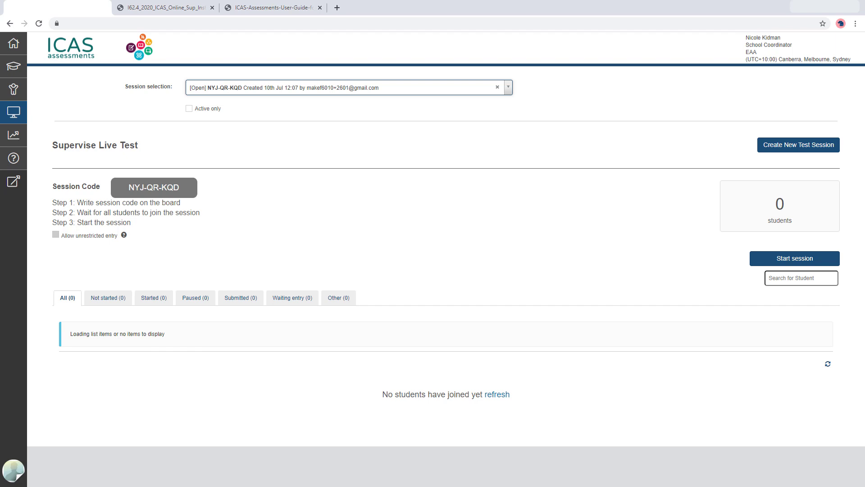
left_click(189, 108)
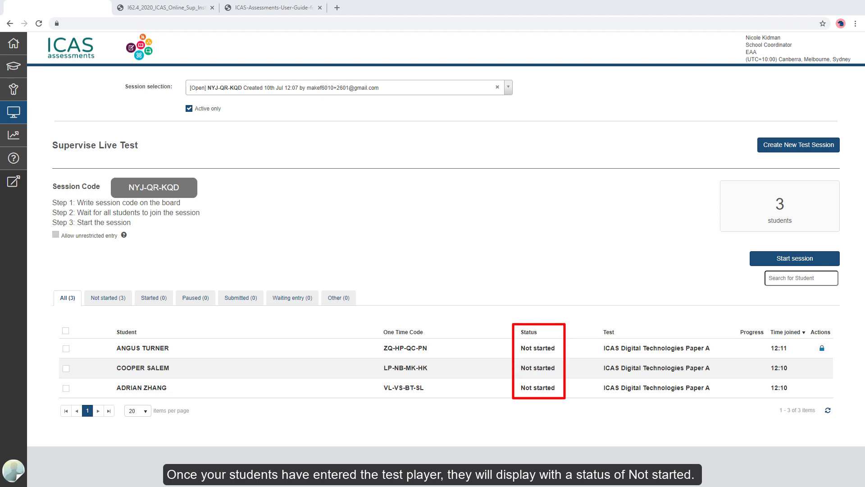
mouse_move(797, 258)
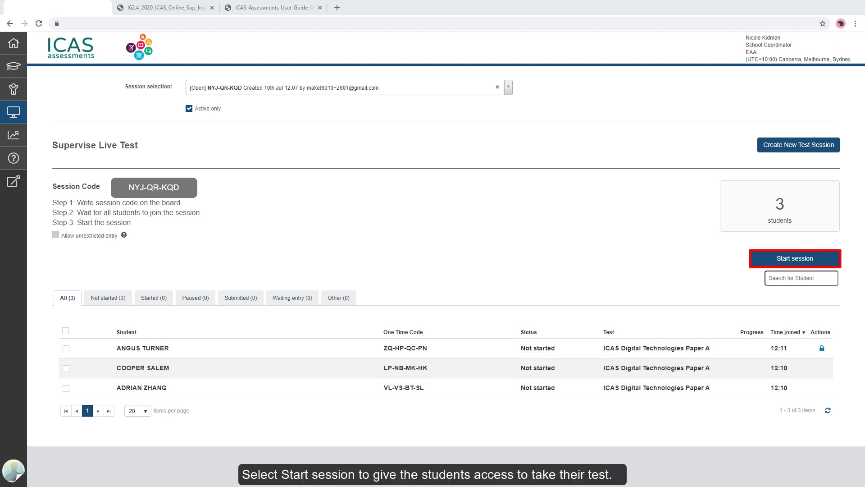
mouse_move(788, 261)
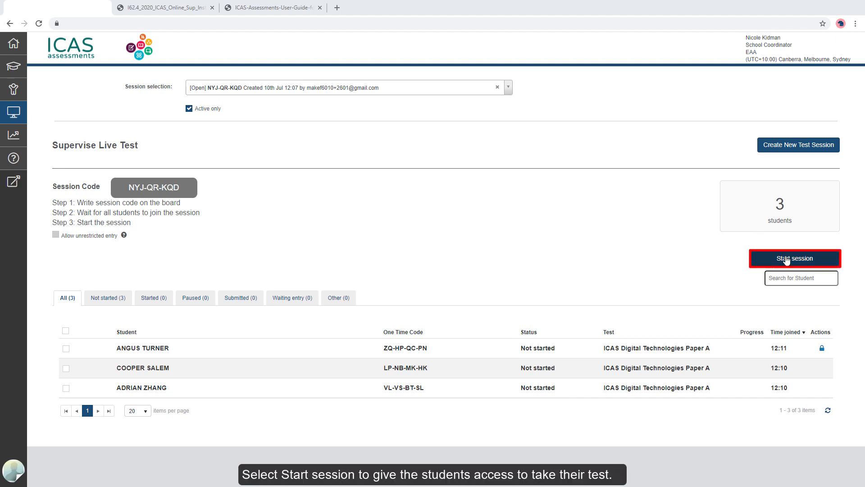
Start session NYJ-QR-KQD and confirm, so the three students show Started
left_click(796, 258)
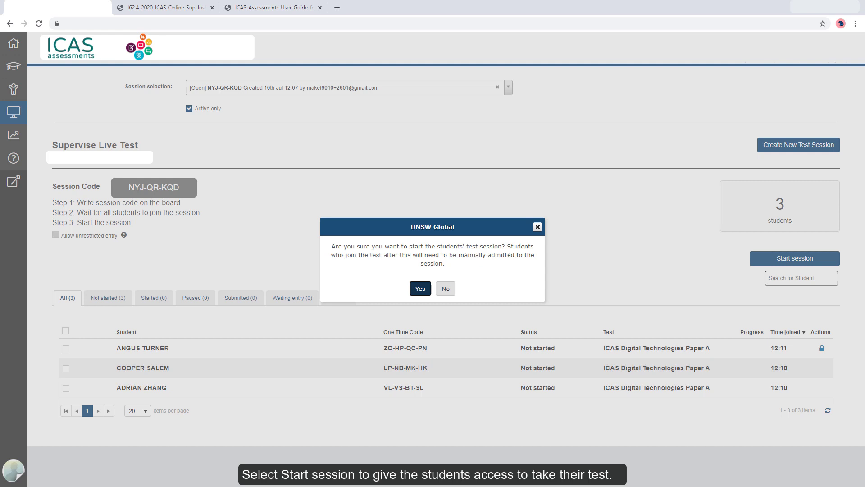
left_click(420, 289)
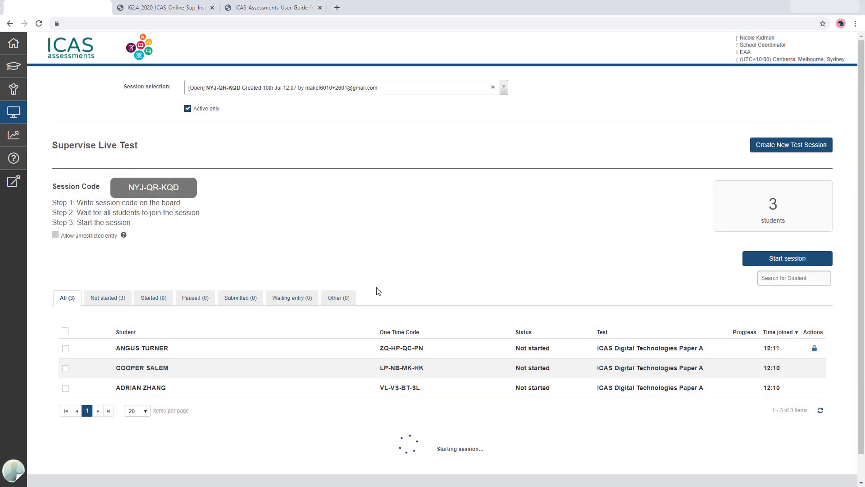
left_click(787, 258)
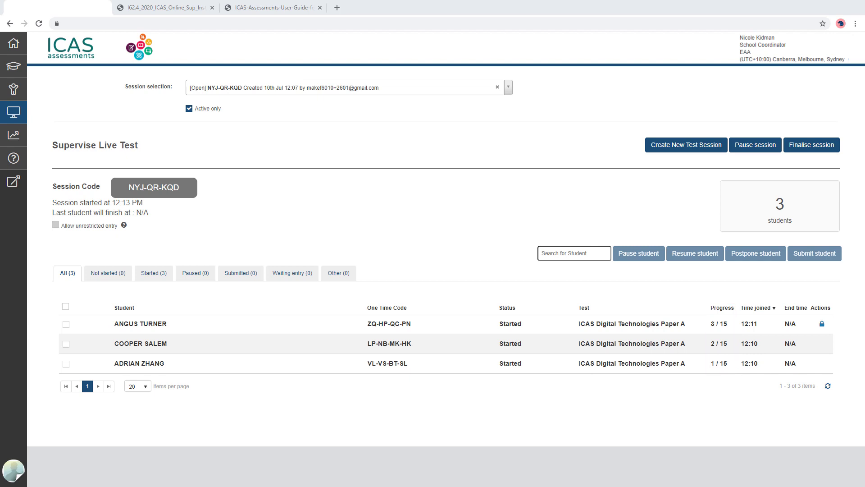
Accept the first student's request to continue the test on a different device
left_click(759, 307)
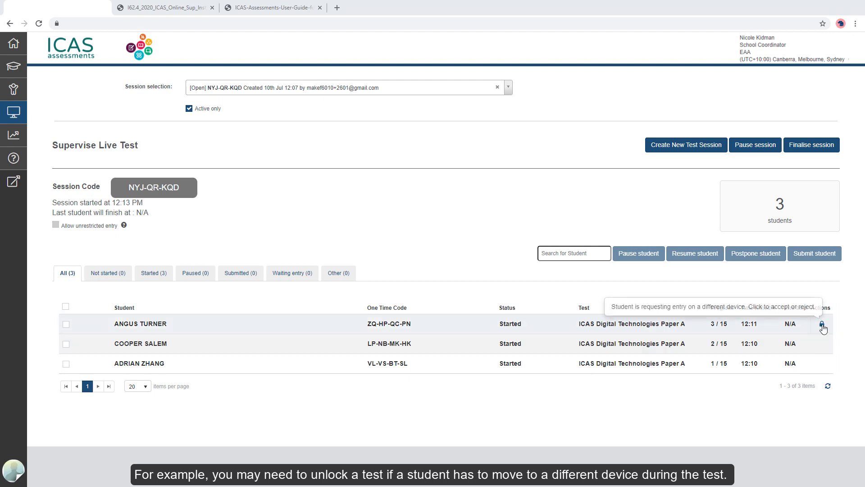
left_click(822, 325)
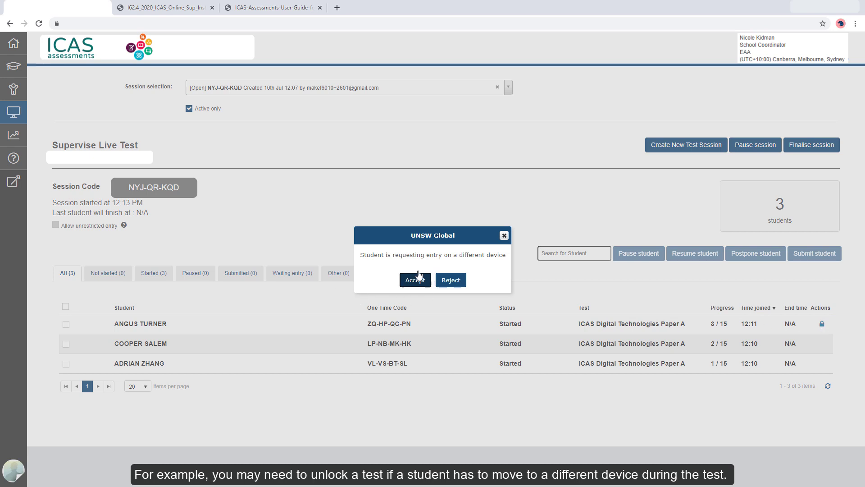
left_click(414, 280)
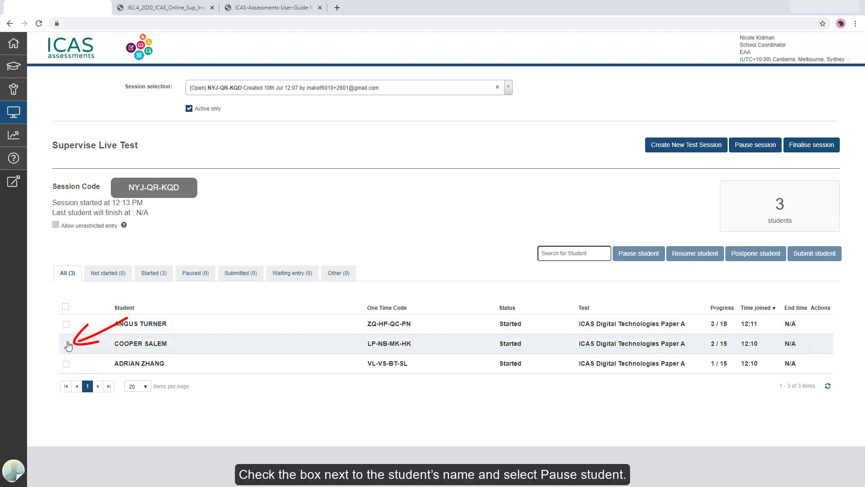
Pause the second student's test and refresh so they show Paused
left_click(66, 344)
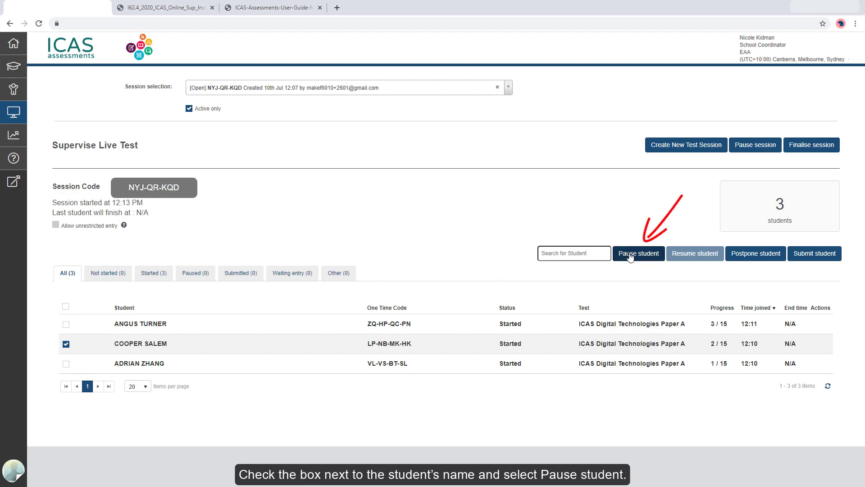
left_click(638, 254)
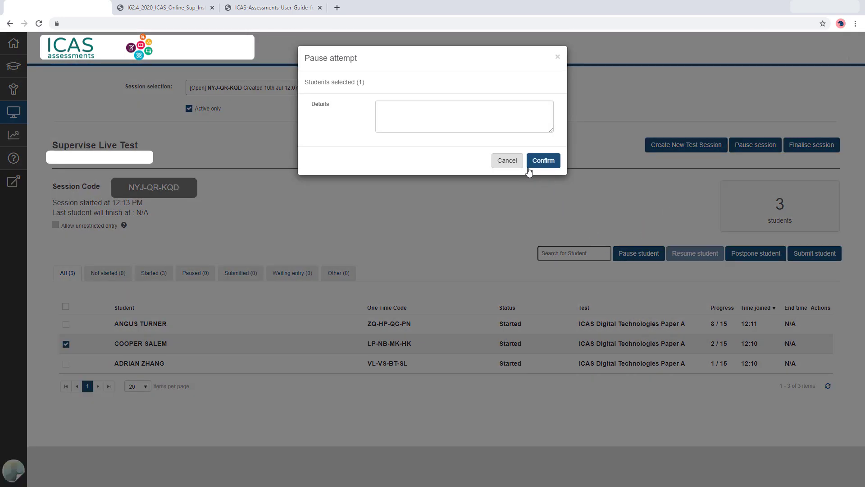
left_click(544, 161)
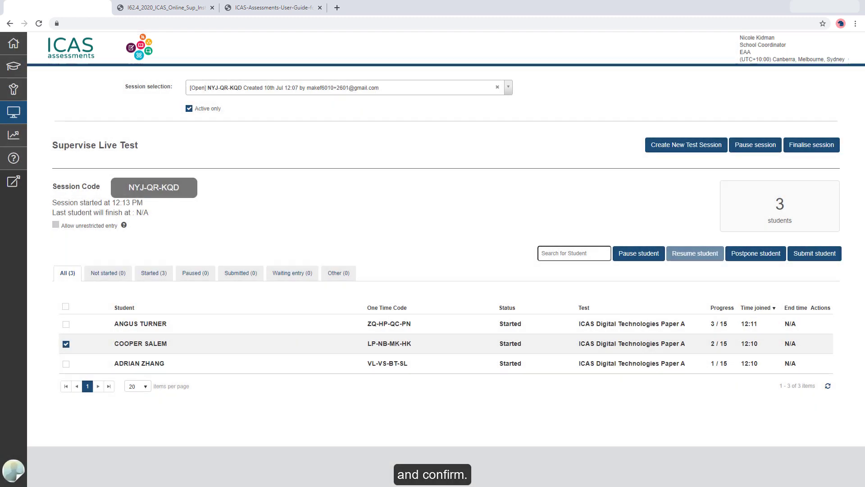
left_click(638, 253)
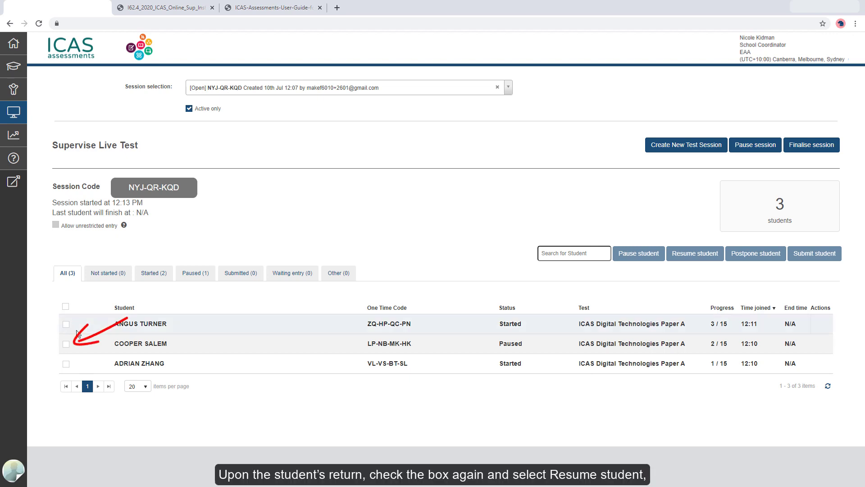
Resume the paused student's test and refresh so they show Started again
left_click(66, 343)
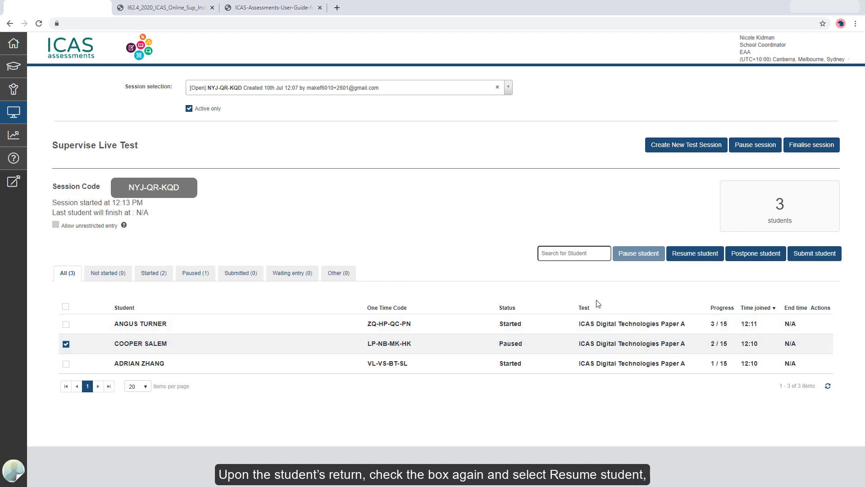
left_click(695, 253)
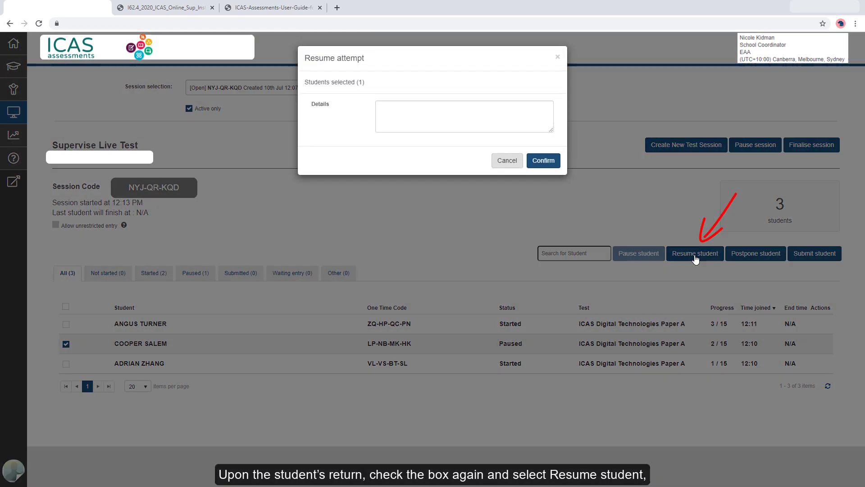
left_click(542, 160)
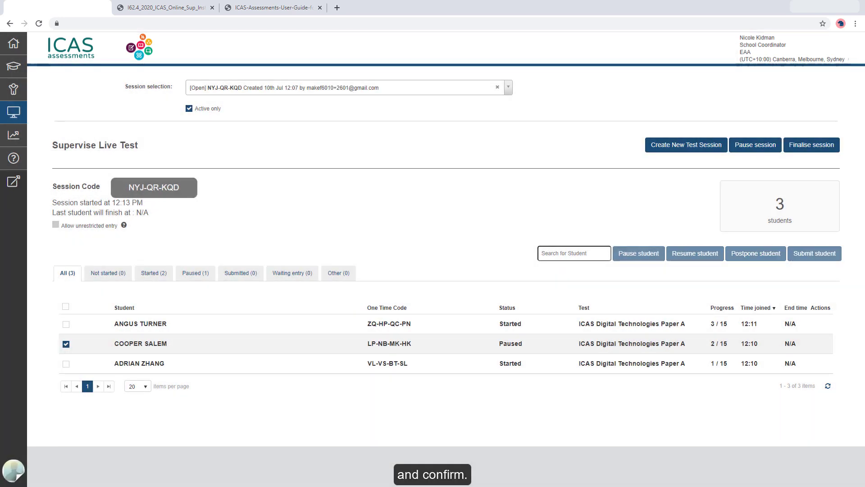
left_click(695, 253)
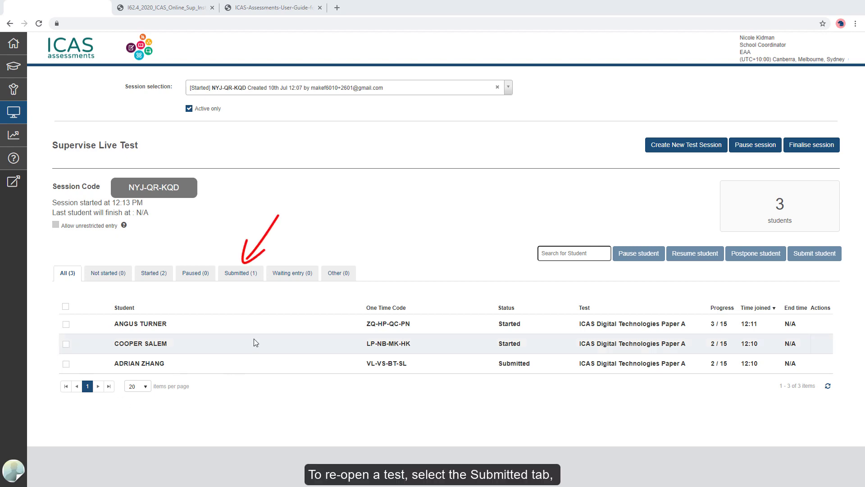
From the Submitted list, reopen the submitted student's test and confirm
left_click(241, 273)
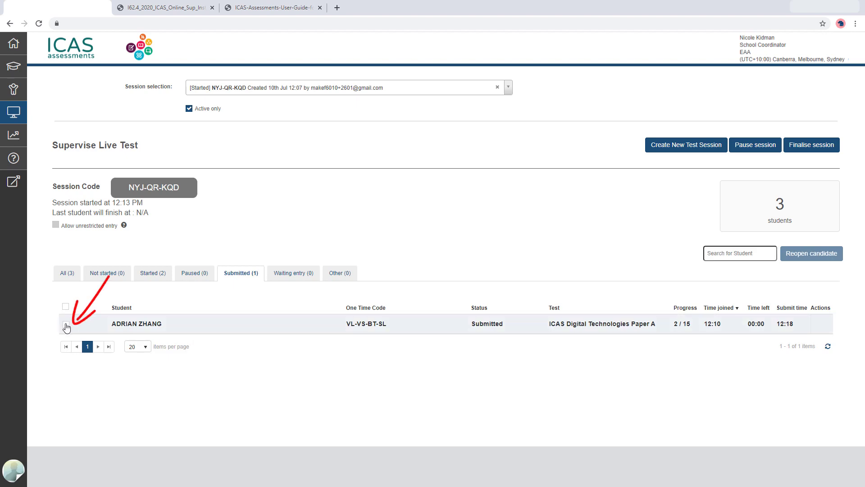
left_click(65, 324)
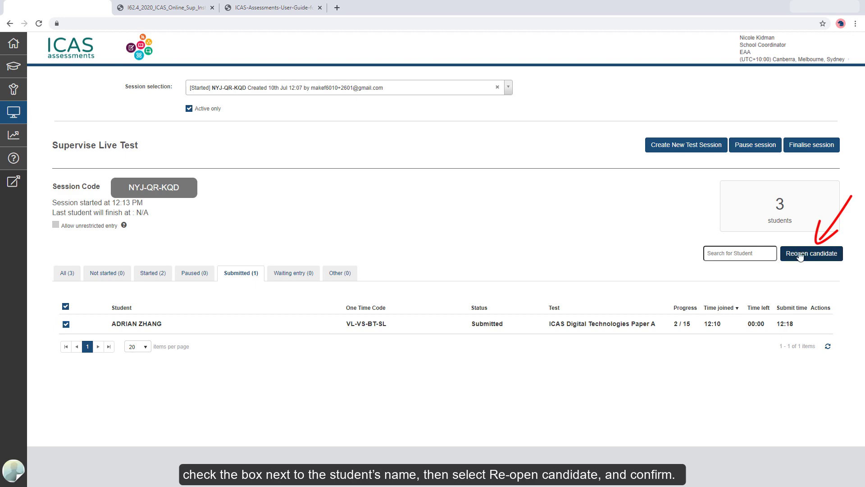
left_click(811, 254)
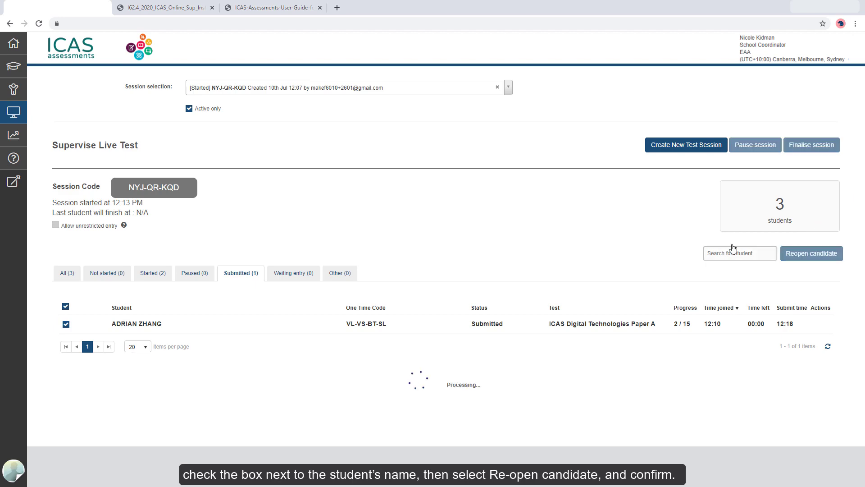
left_click(811, 253)
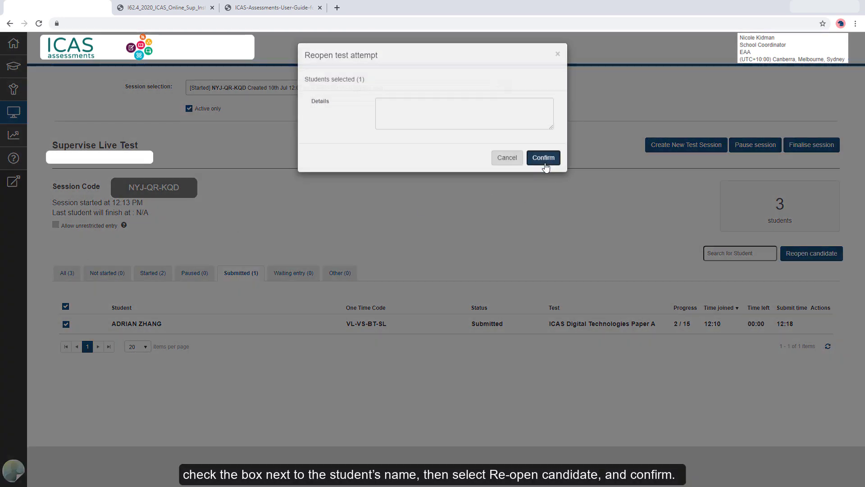
left_click(542, 157)
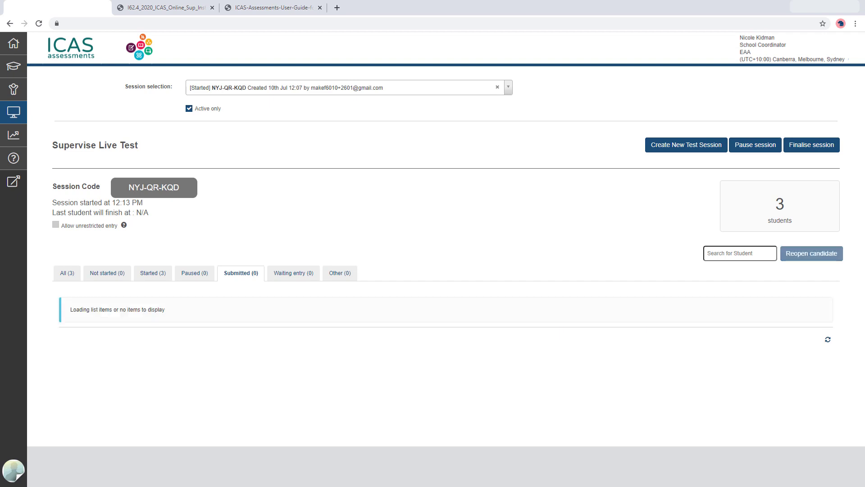
Return to the full student list, then switch to the online testing user guide PDF
left_click(65, 273)
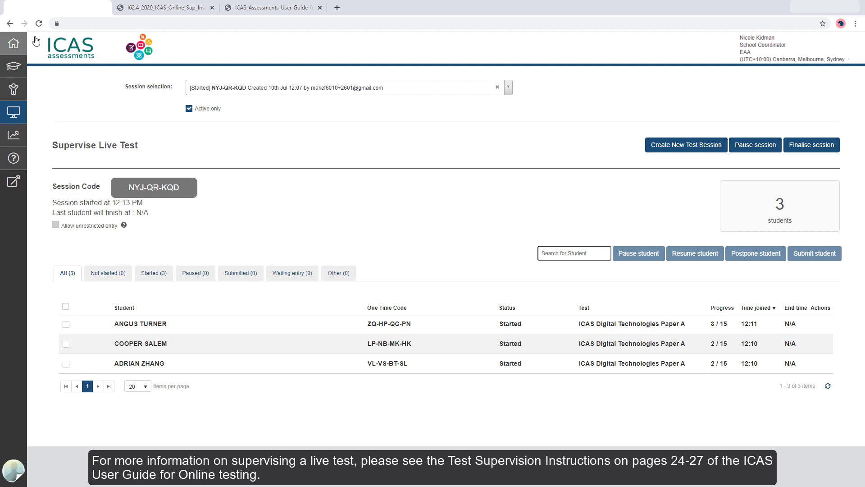
left_click(275, 8)
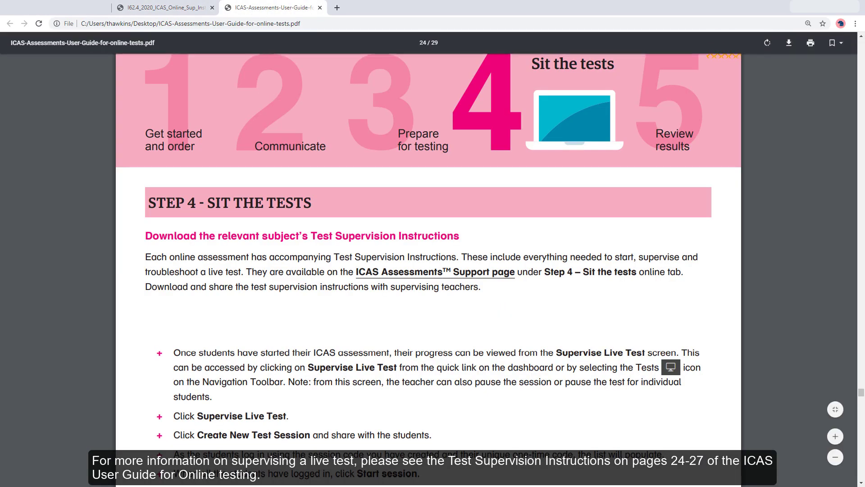